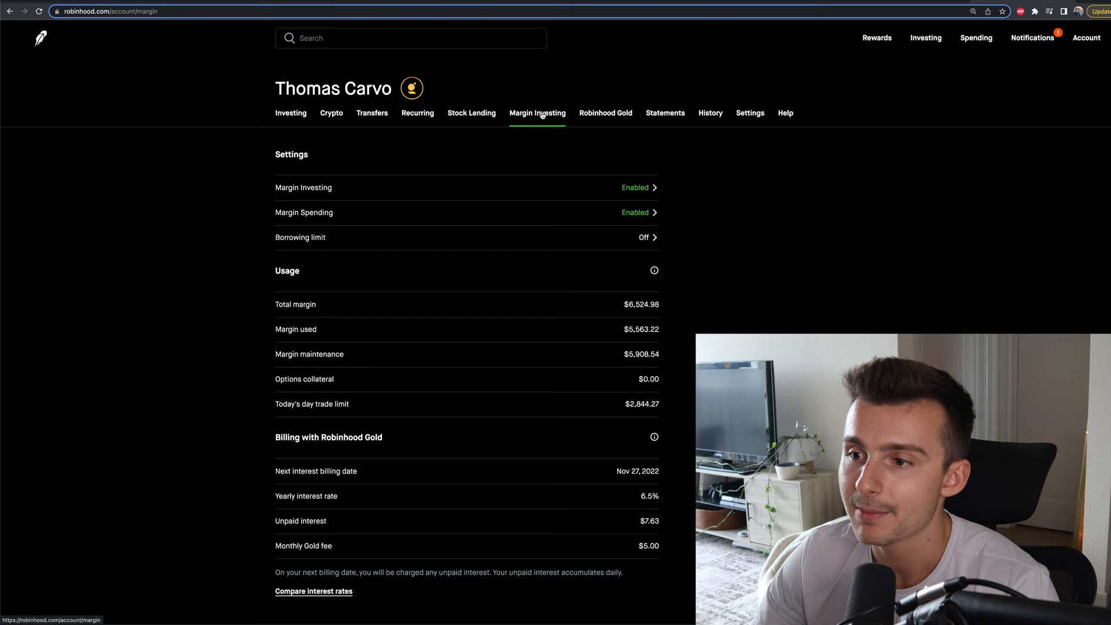
mouse_move(659, 177)
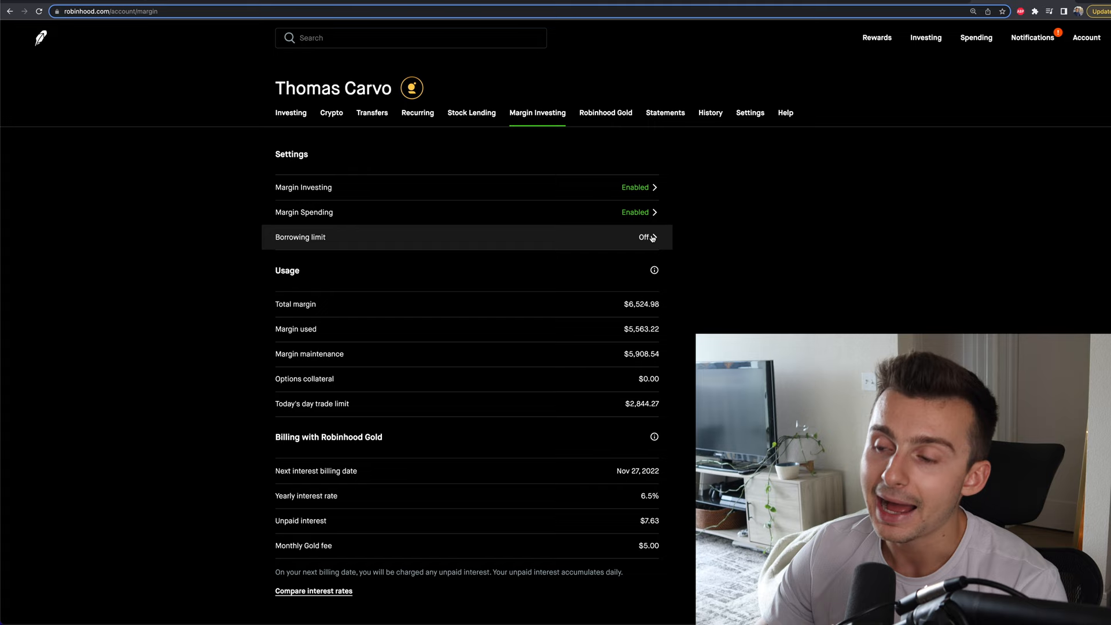
mouse_move(644, 242)
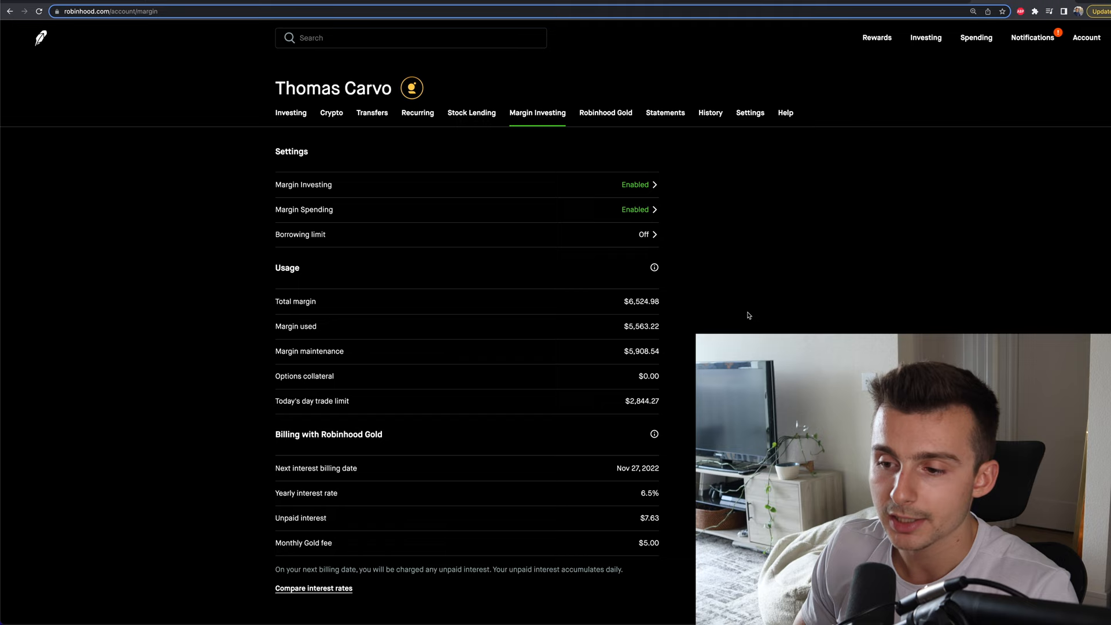
double_click(641, 492)
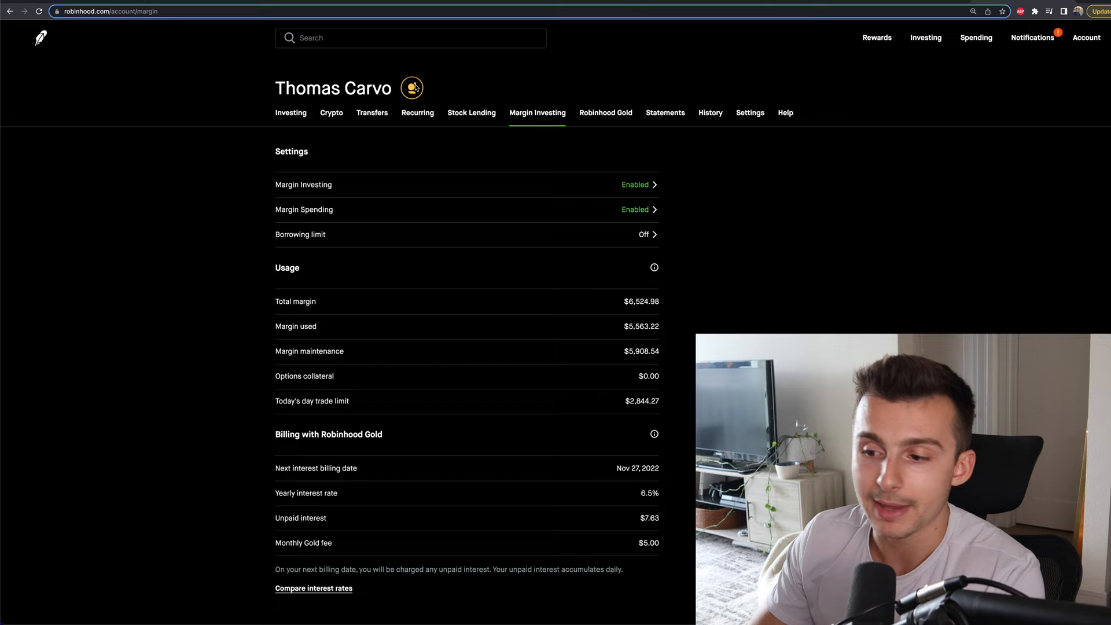
double_click(647, 543)
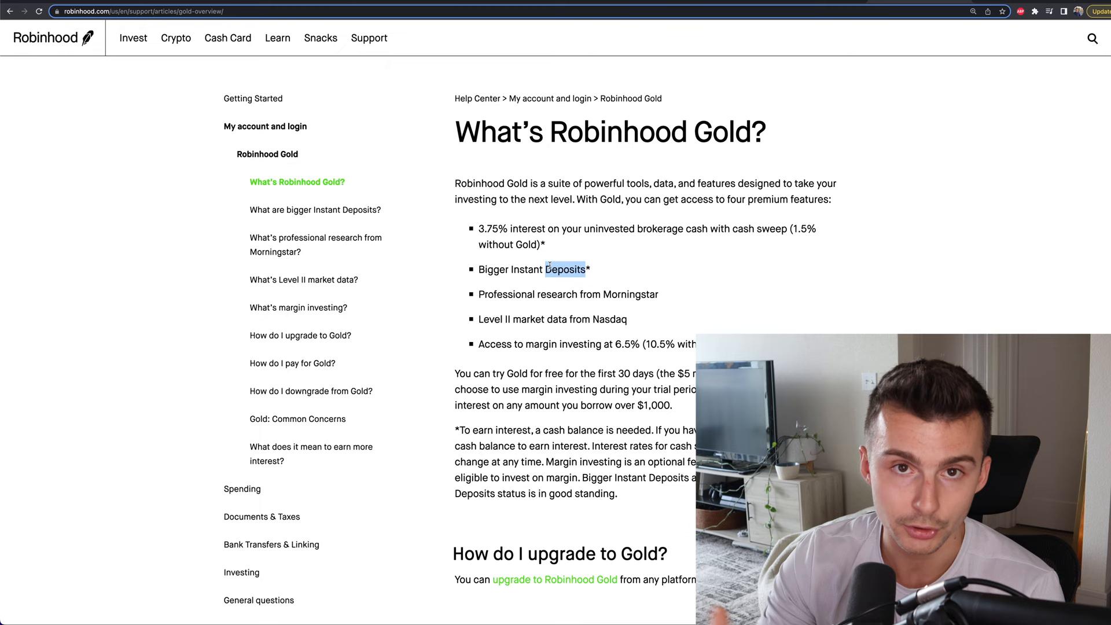
scroll(down, 3)
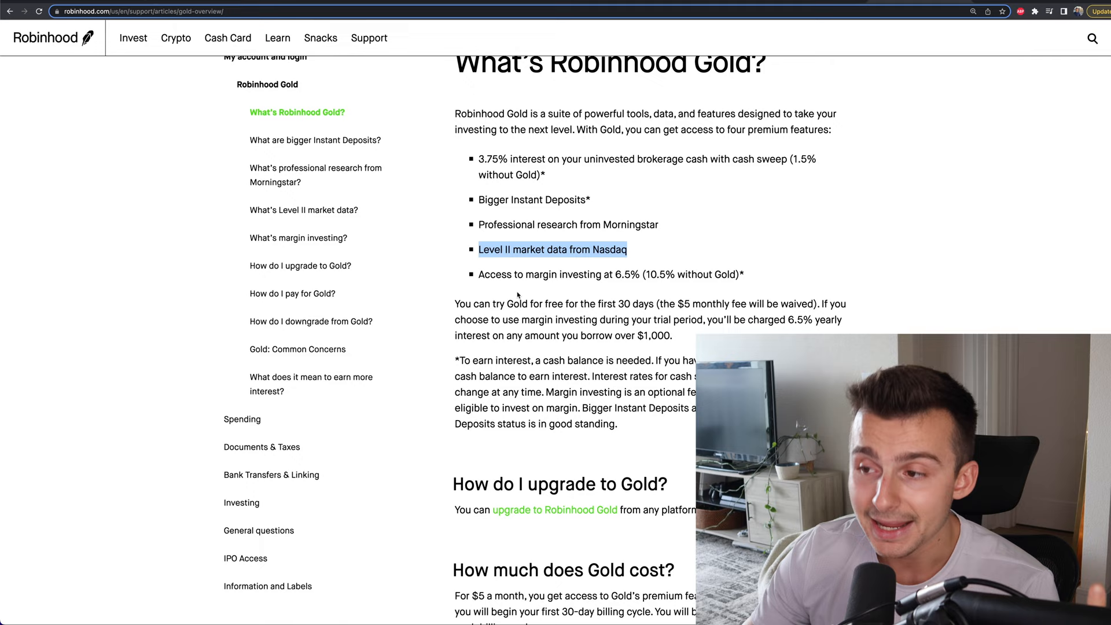